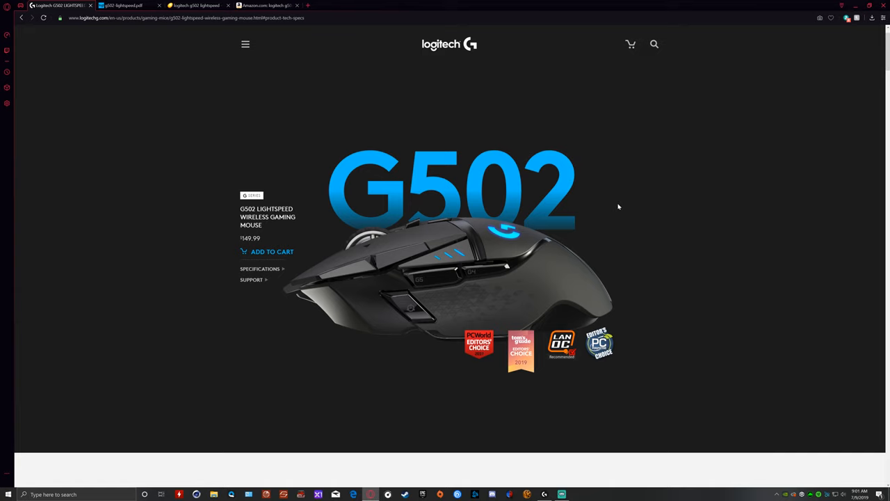
scroll("down", 3)
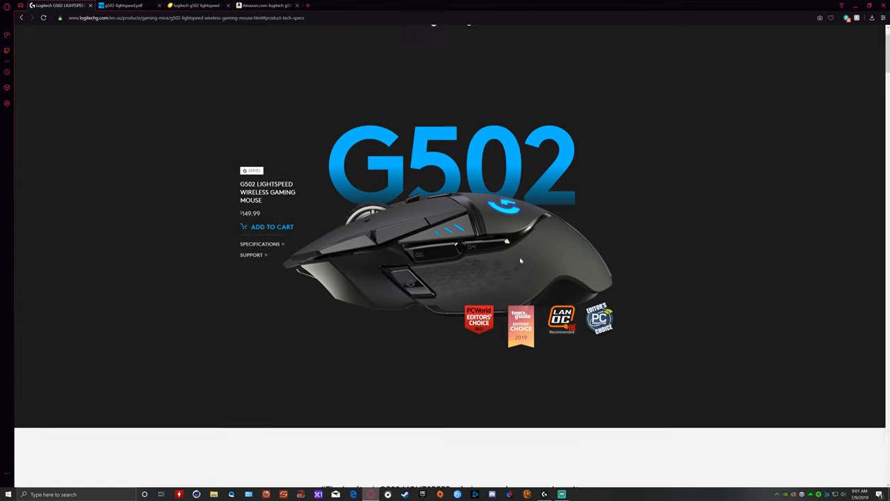
scroll("down", 3)
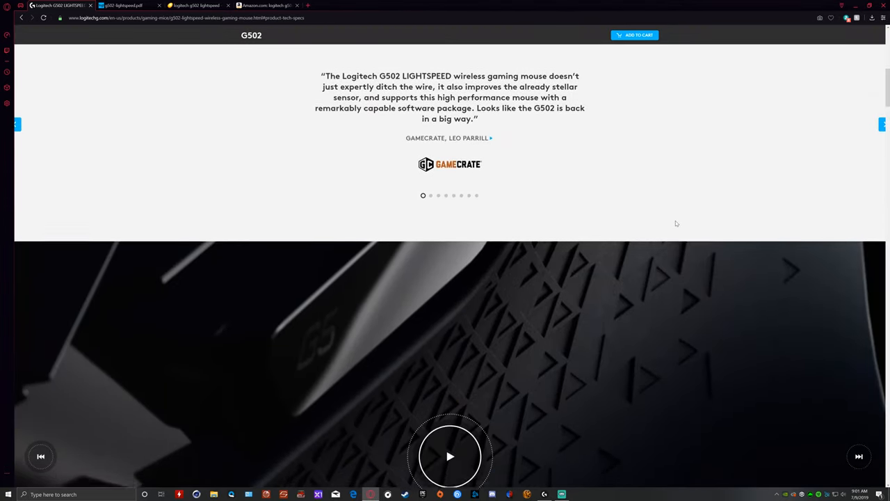
scroll("down", 3)
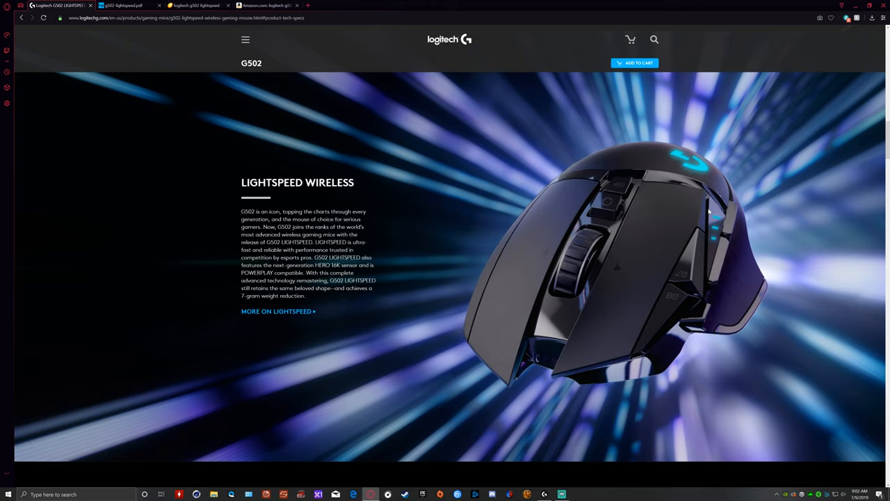
mouse_move(546, 213)
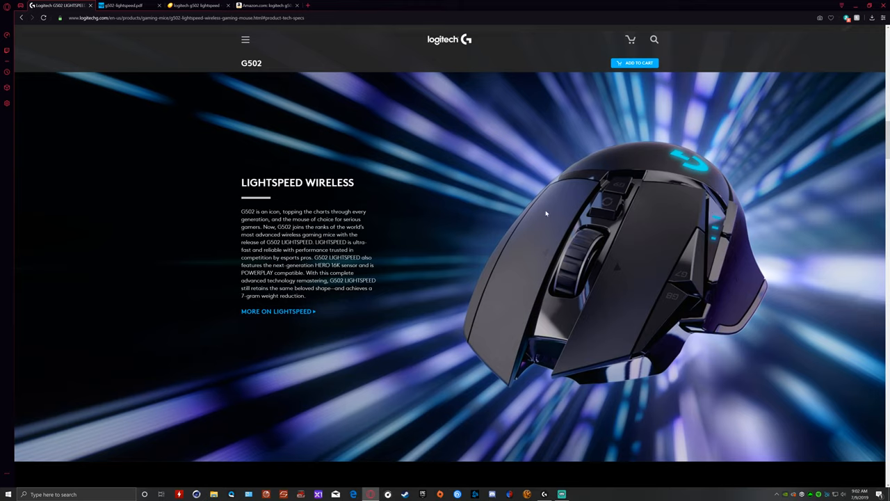
scroll("down", 3)
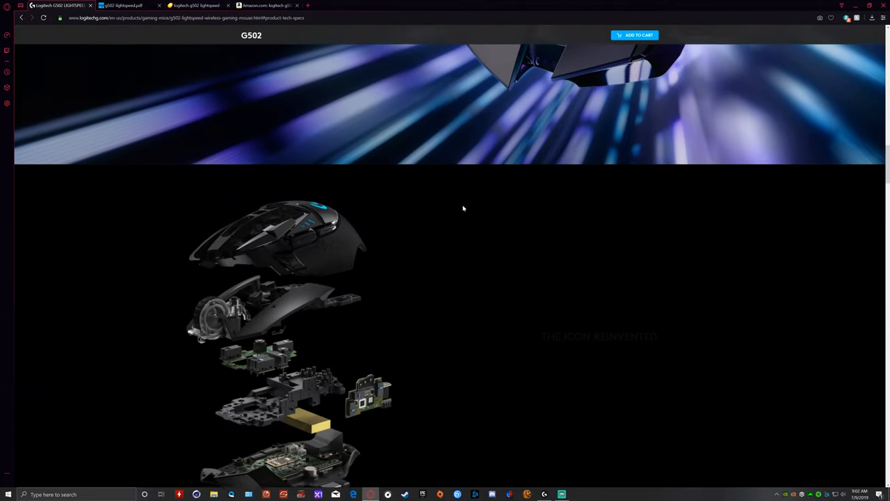
scroll("down", 3)
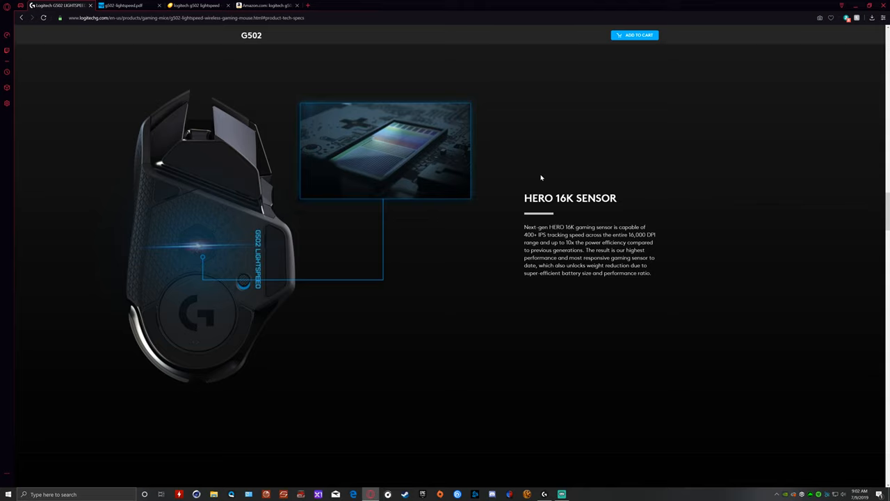
mouse_move(557, 175)
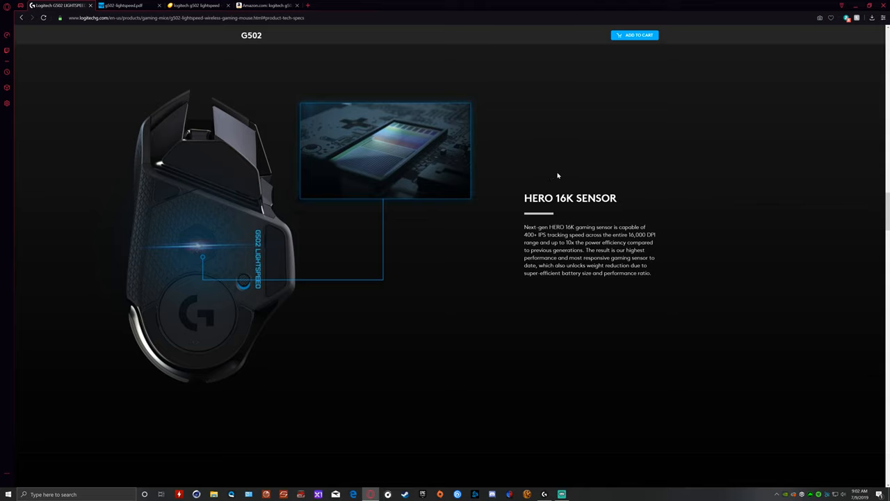
mouse_move(556, 163)
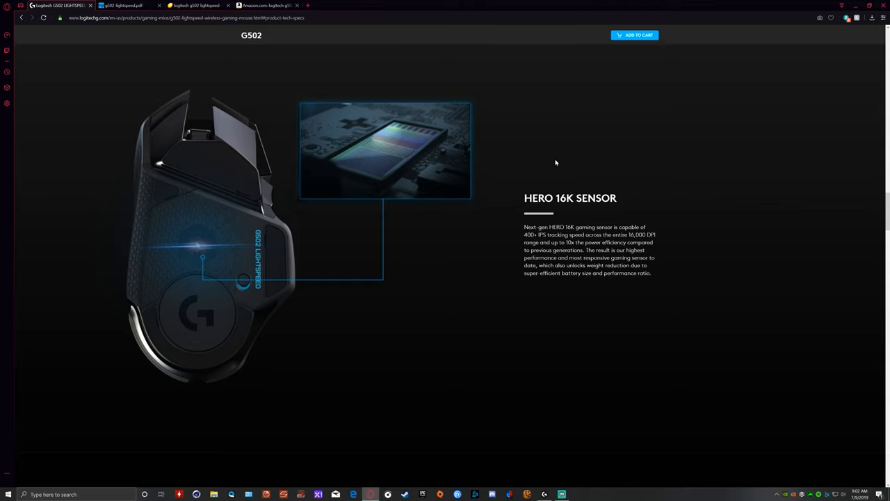
mouse_move(768, 293)
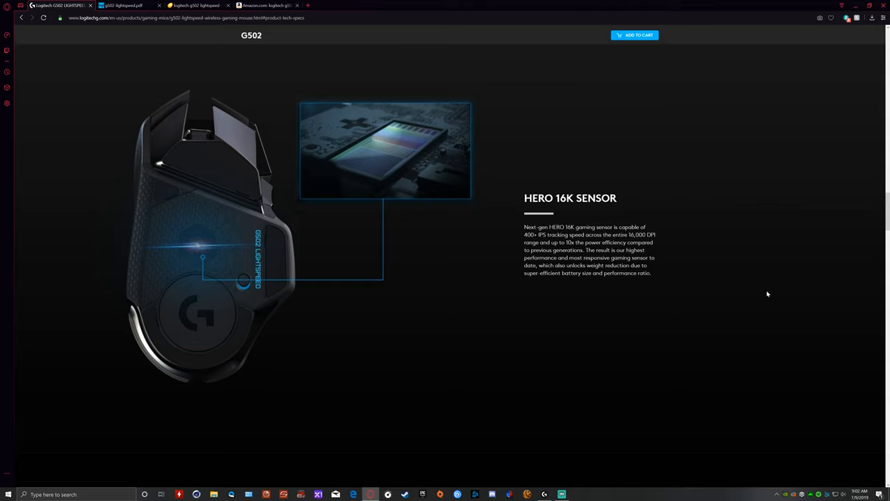
mouse_move(508, 203)
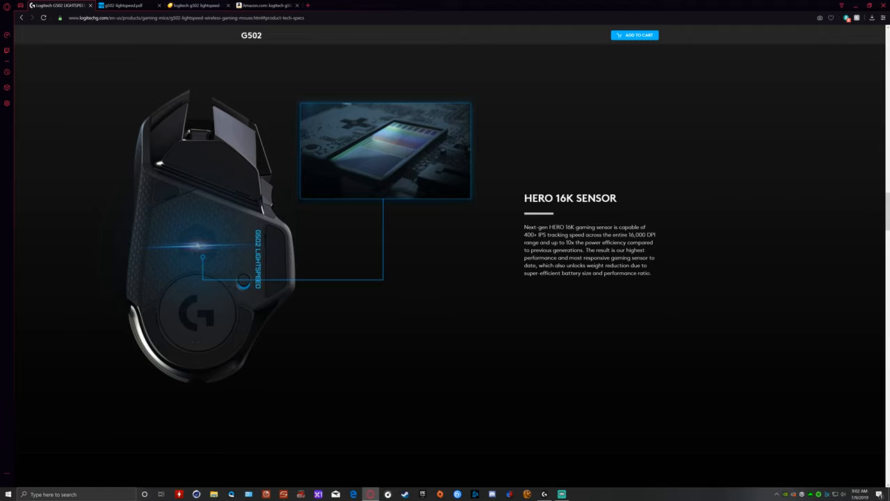
mouse_move(520, 246)
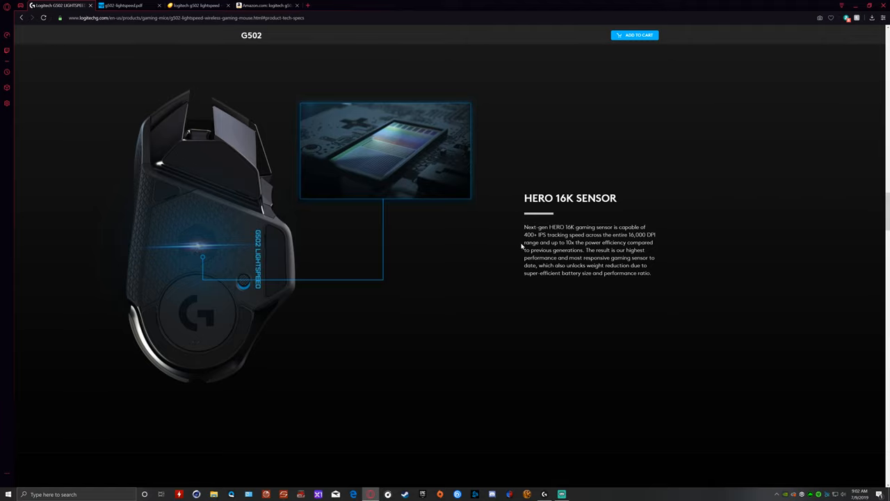
scroll("down", 3)
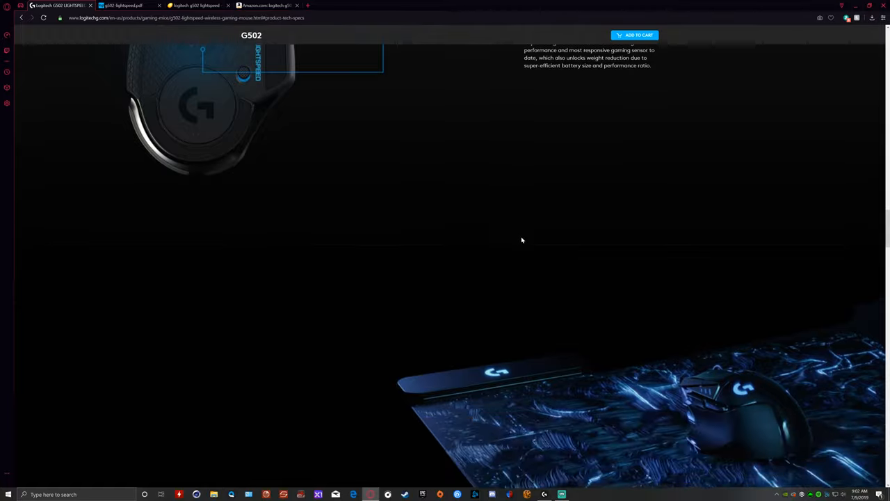
scroll("down", 3)
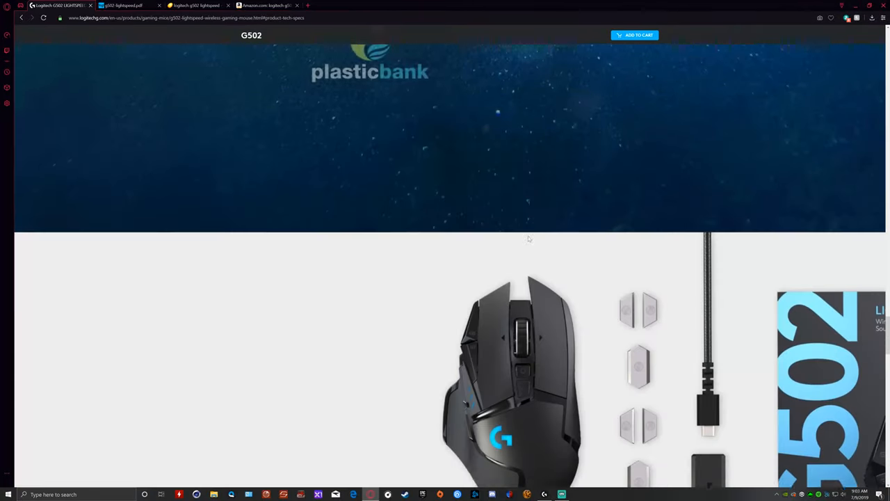
scroll("down", 3)
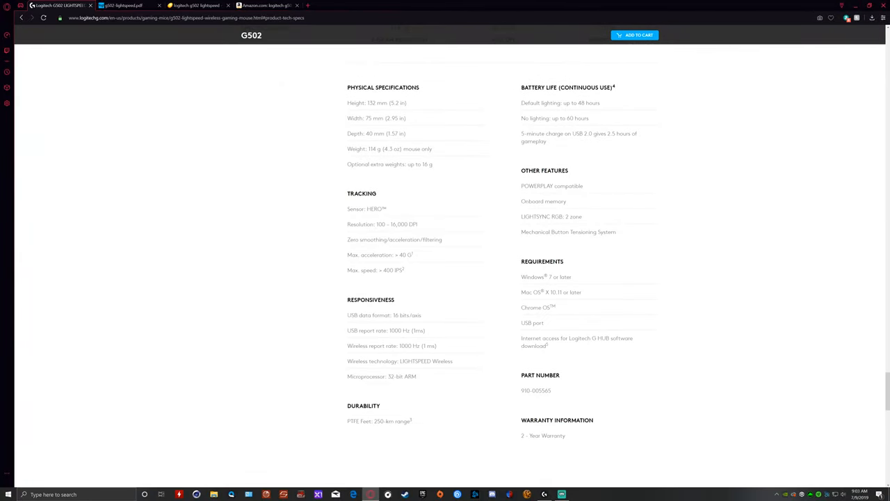